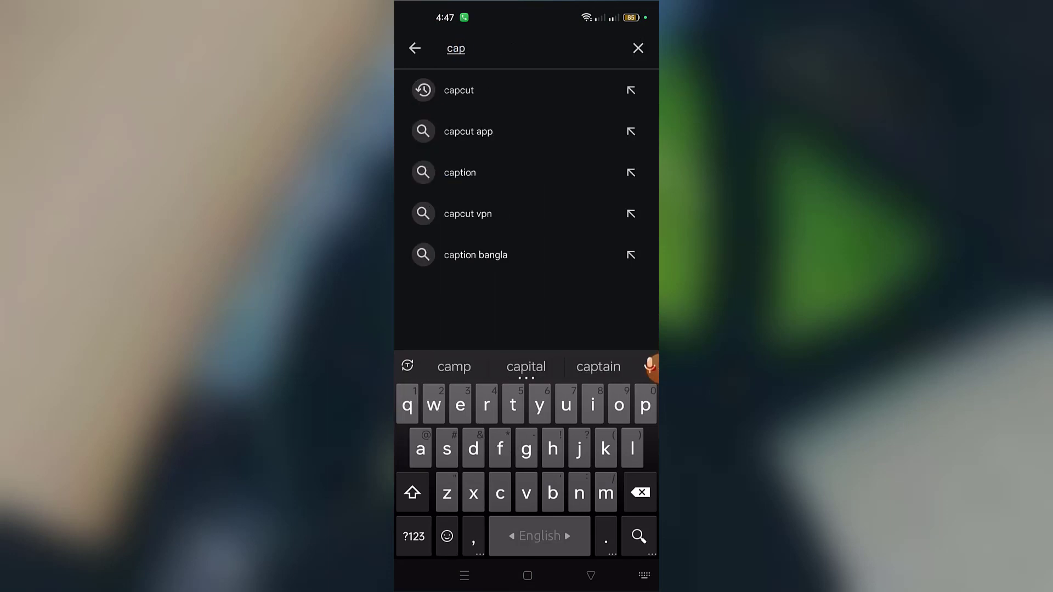
Step: Search the Play Store for capcut and reach the CapCut - Video Editor listing
{"action": "left_click", "coordinate": [458, 90]}
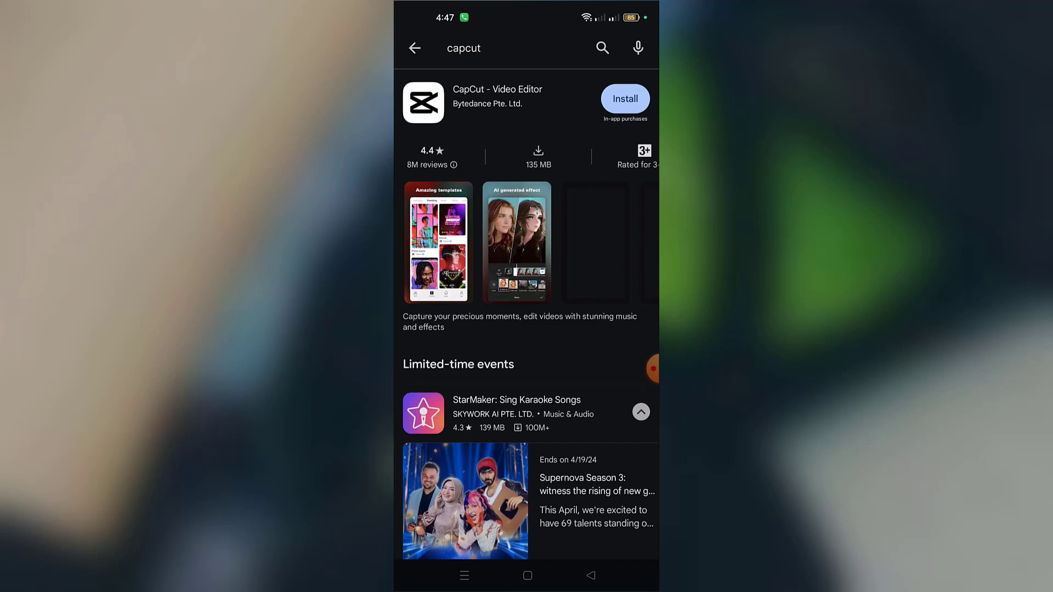
{"action": "scroll", "scroll_direction": "left", "scroll_amount": 3}
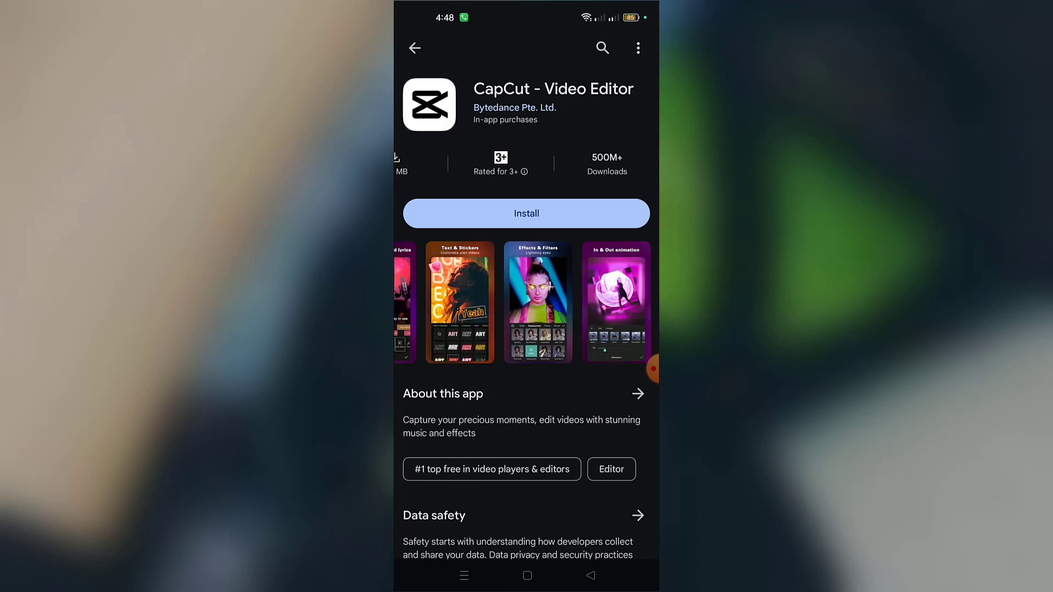
Step: Install CapCut - Video Editor and browse its listing while the download finishes
{"action": "left_click", "coordinate": [525, 212]}
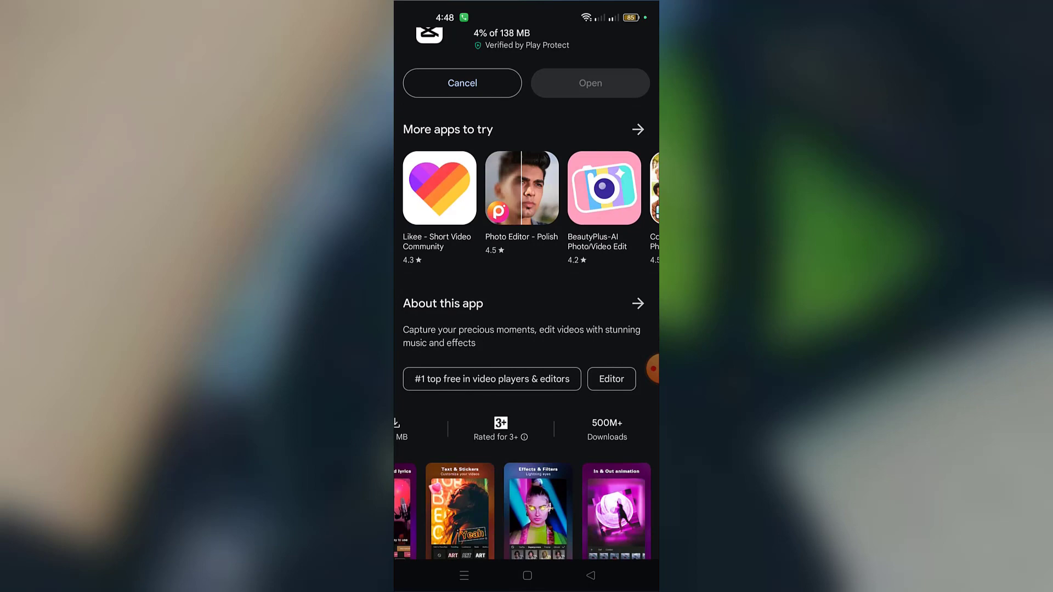
{"action": "scroll", "scroll_direction": "down", "scroll_amount": 3}
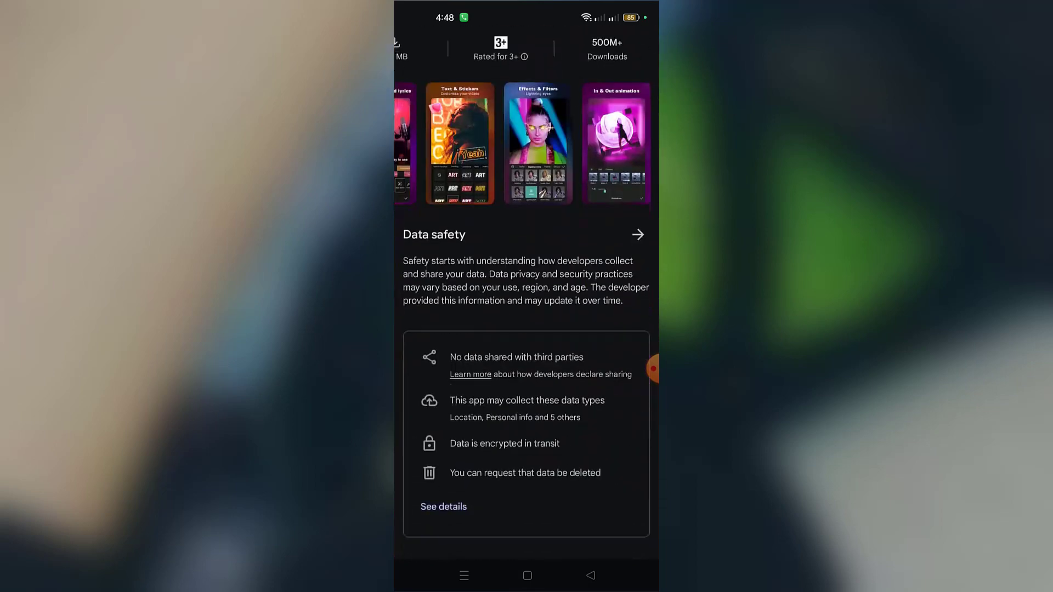
{"action": "scroll", "scroll_direction": "down", "scroll_amount": 3}
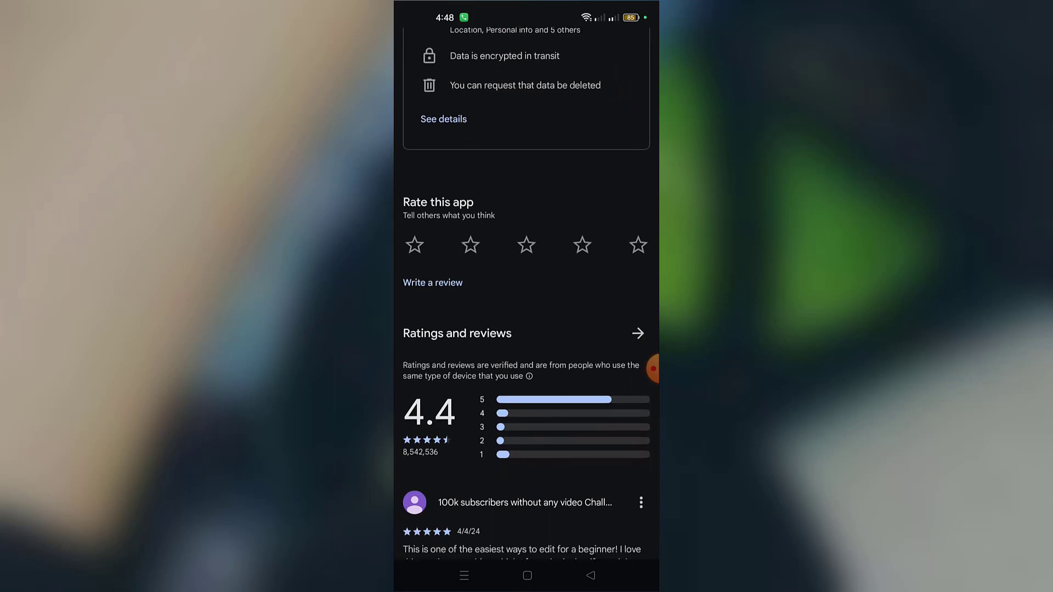
{"action": "scroll", "scroll_direction": "down", "scroll_amount": 3}
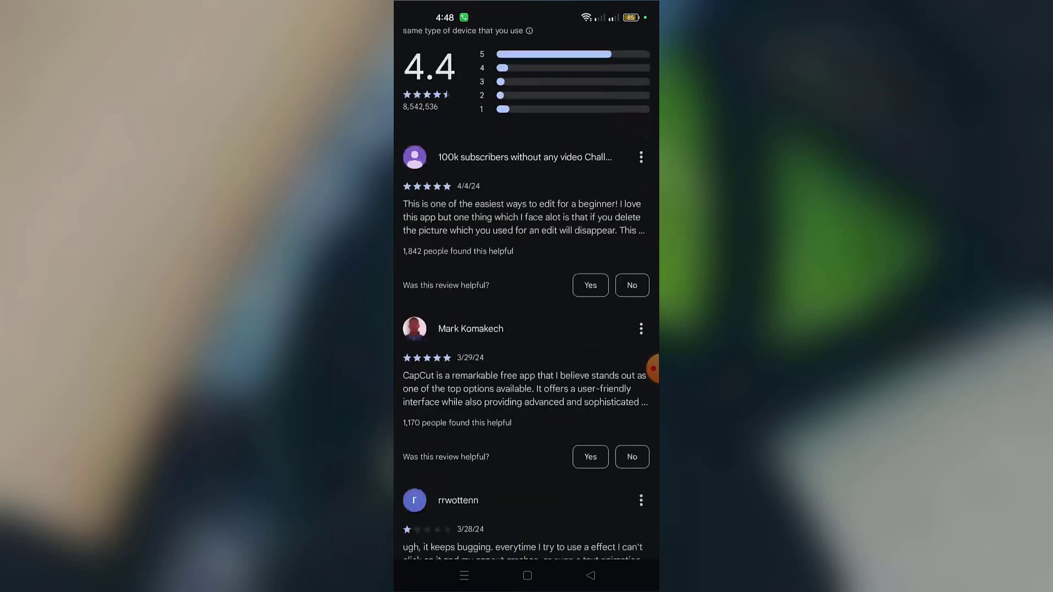
{"action": "scroll", "scroll_direction": "down", "scroll_amount": 3}
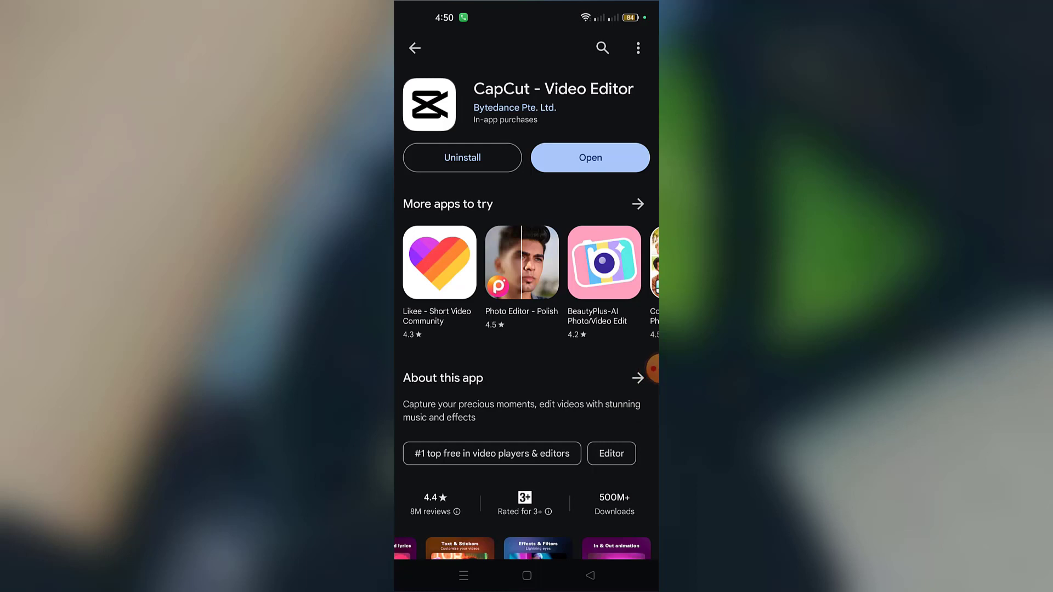
Step: Launch CapCut and agree to its terms of service and privacy policy
{"action": "left_click", "coordinate": [590, 157]}
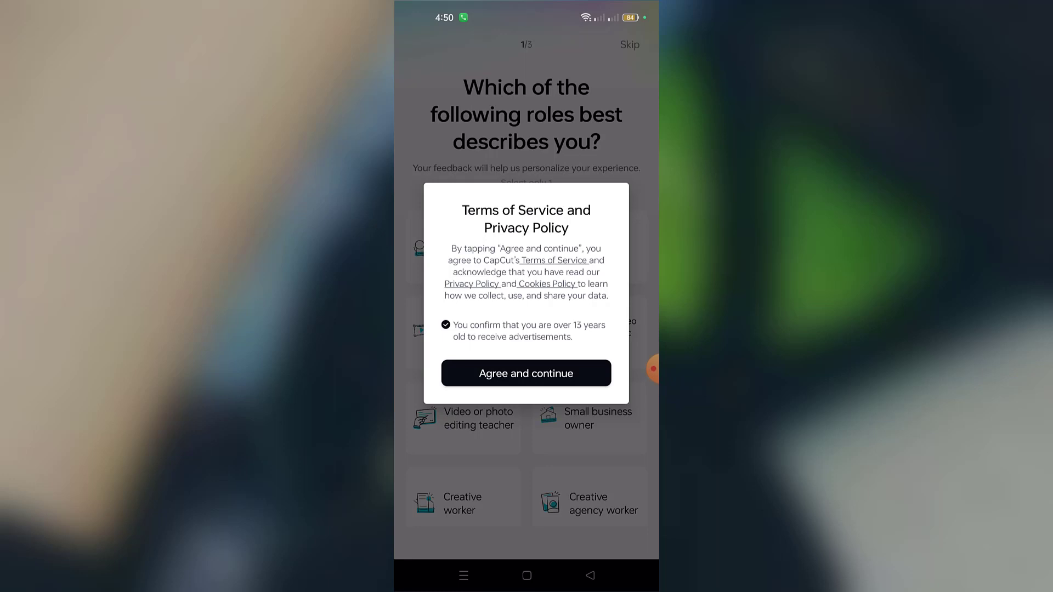
{"action": "left_click", "coordinate": [526, 373]}
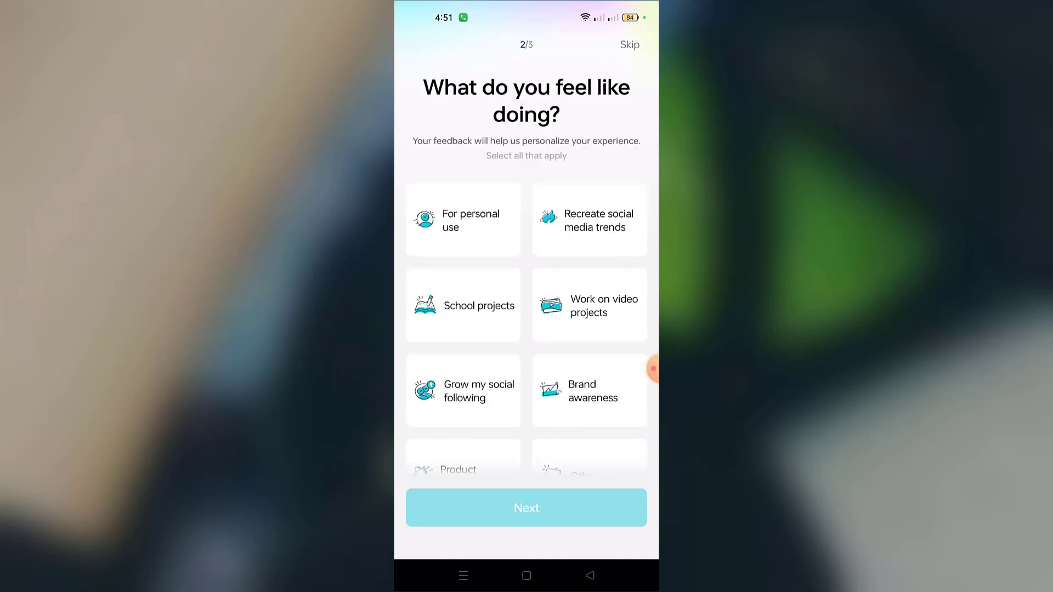
Step: Answer the onboarding with Product promotion and Tutorial or education, then enter the app
{"action": "left_click", "coordinate": [462, 410]}
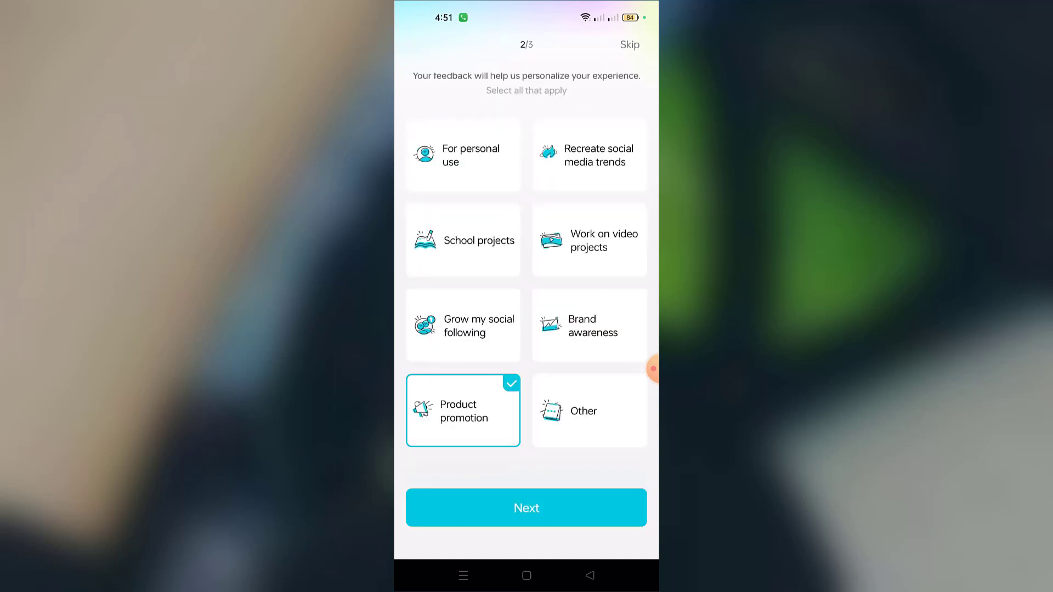
{"action": "left_click", "coordinate": [526, 507]}
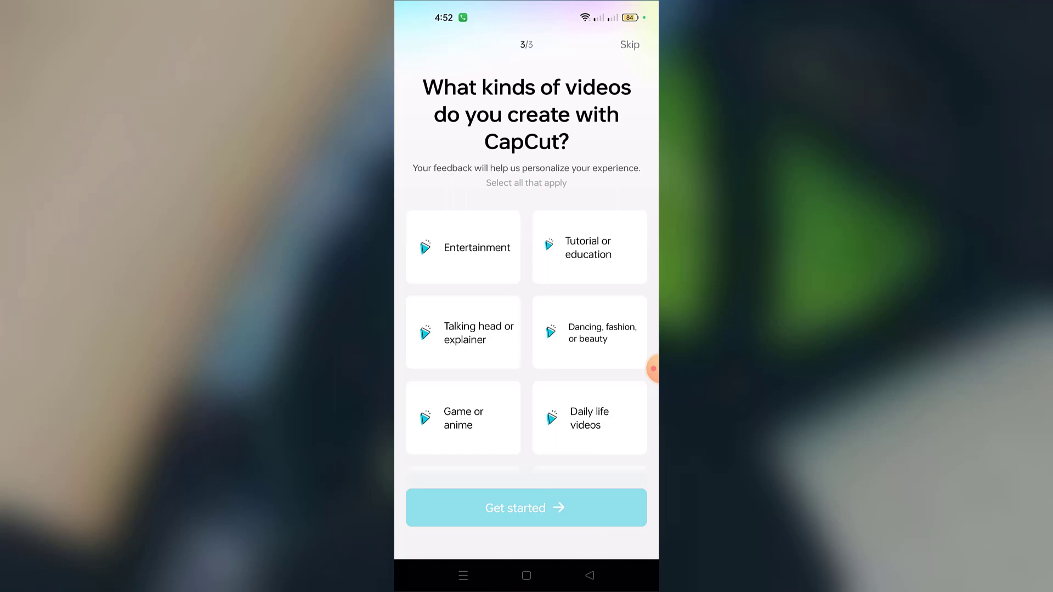
{"action": "left_click", "coordinate": [589, 246]}
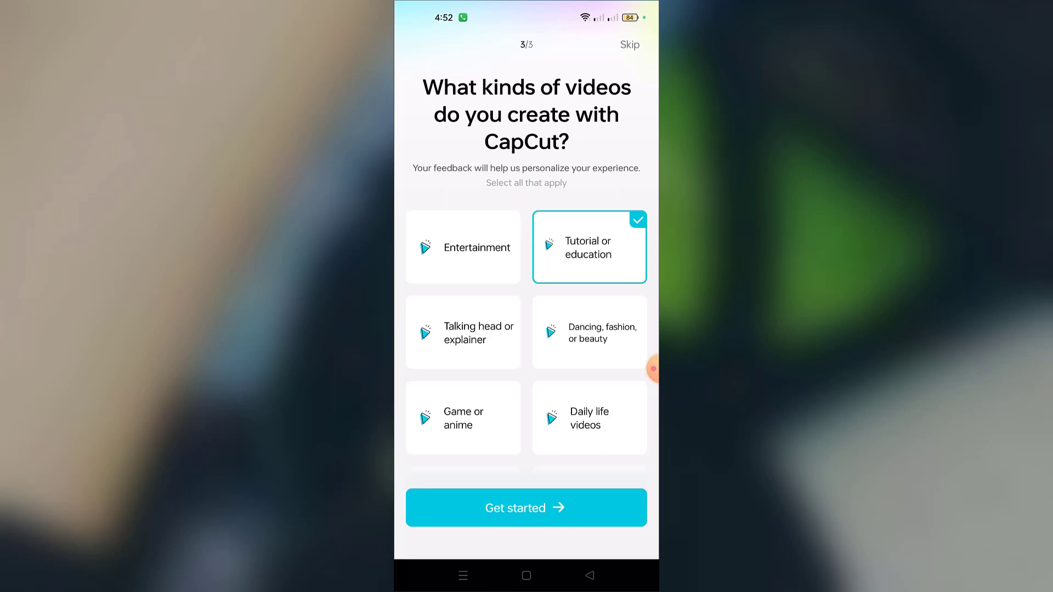
{"action": "left_click", "coordinate": [526, 507]}
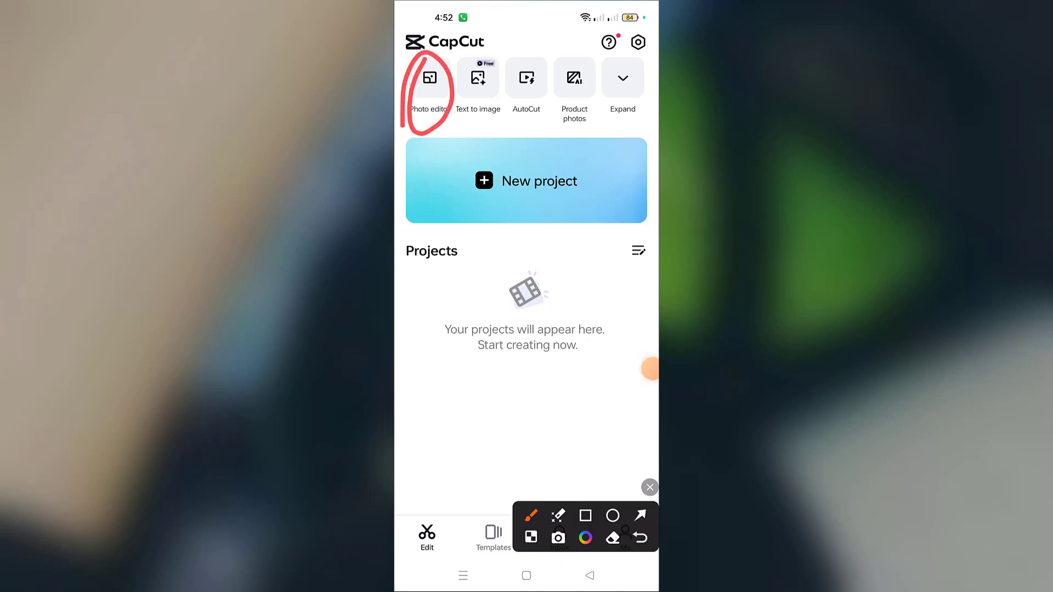
Step: Expand the home screen's full tool row to review it, then collapse it again
{"action": "left_click_drag", "start_coordinate": [462, 61], "coordinate": [490, 121]}
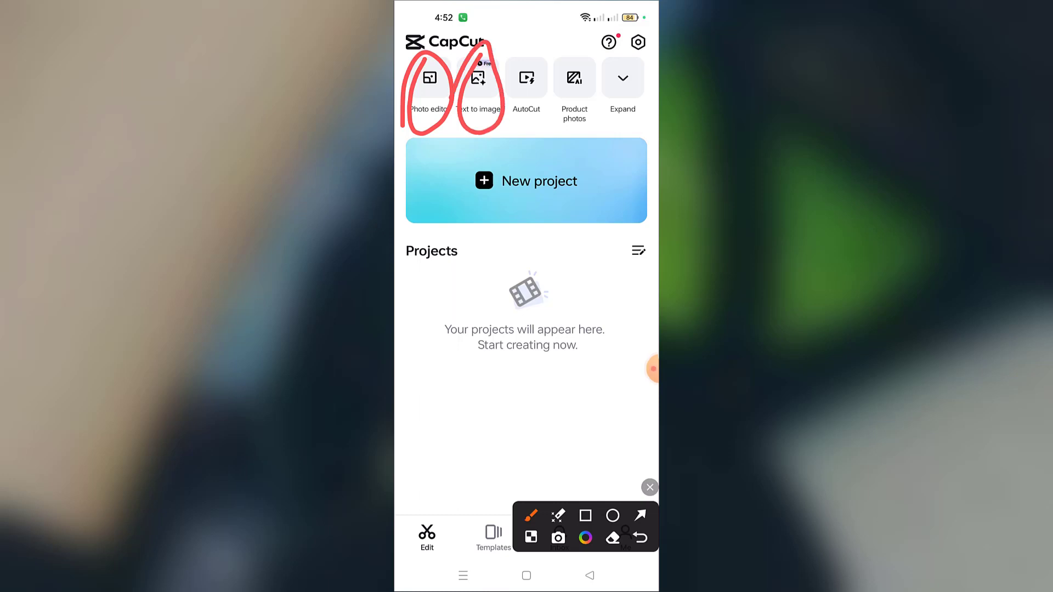
{"action": "left_click_drag", "start_coordinate": [510, 44], "coordinate": [531, 145]}
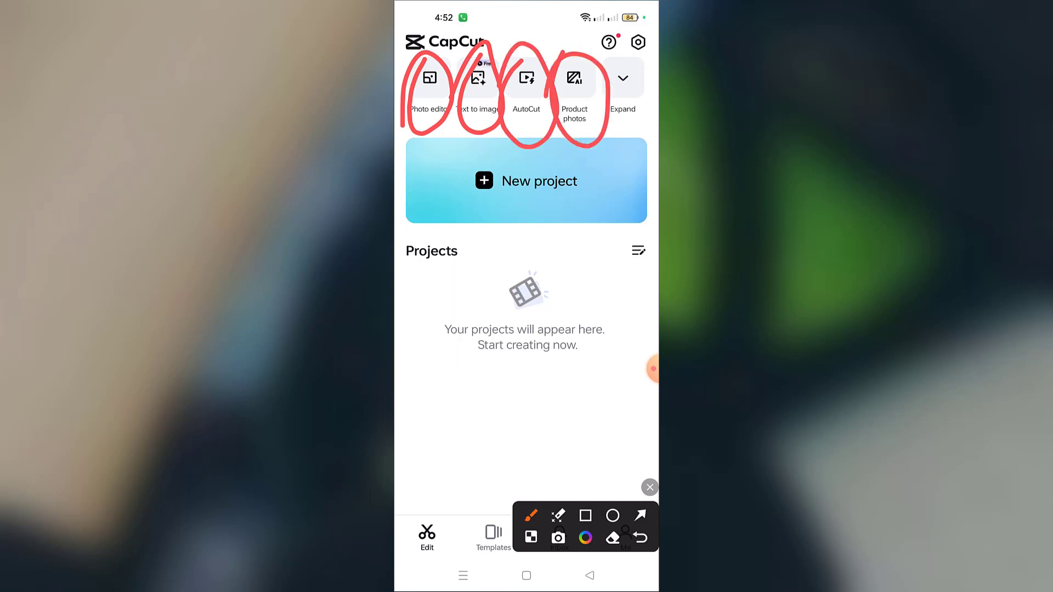
{"action": "left_click", "coordinate": [621, 77]}
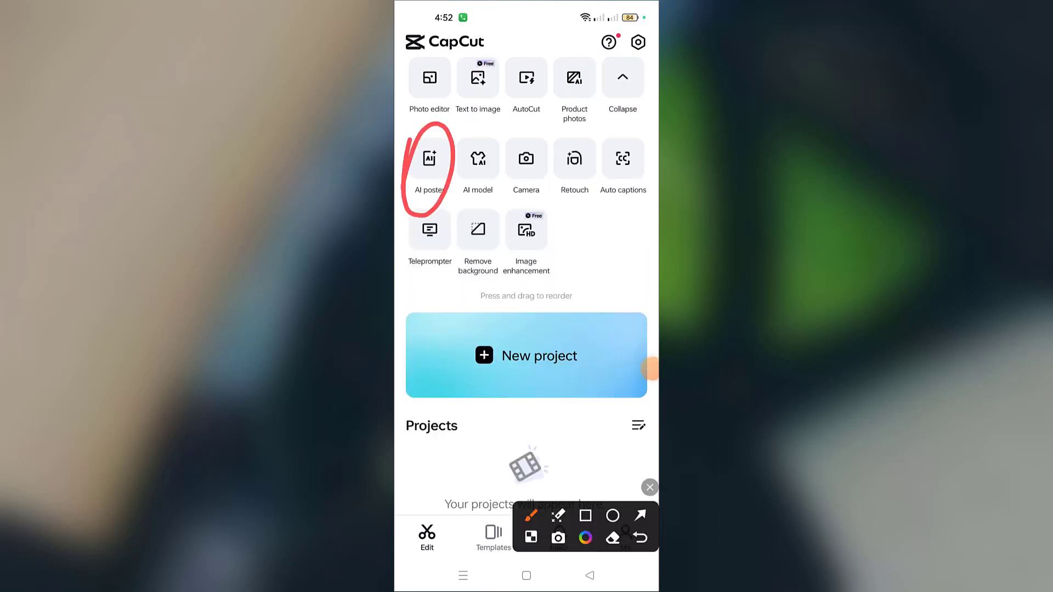
{"action": "left_click_drag", "start_coordinate": [463, 155], "coordinate": [550, 215]}
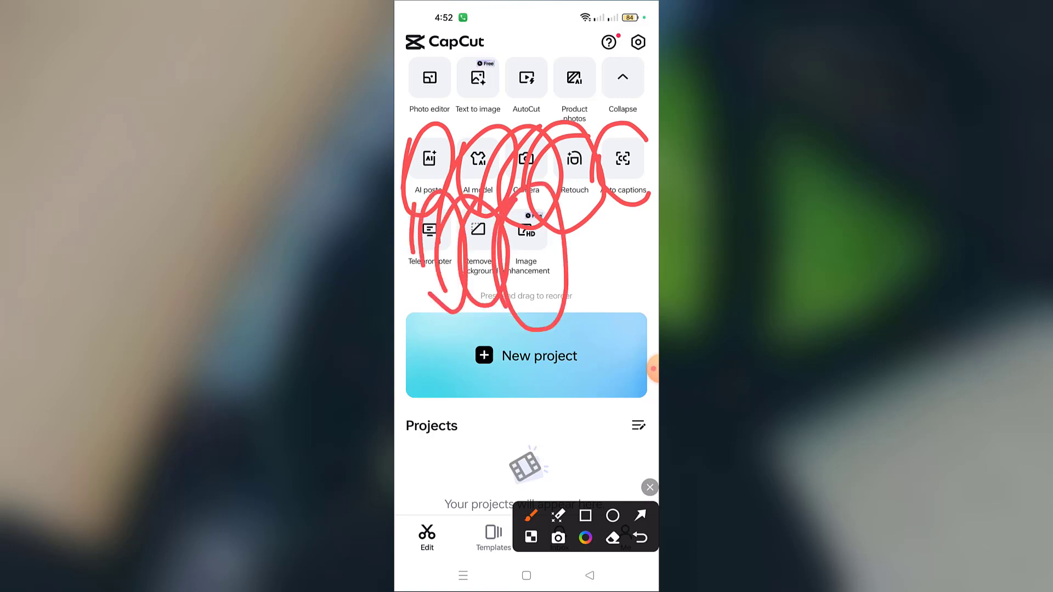
{"action": "left_click", "coordinate": [620, 77]}
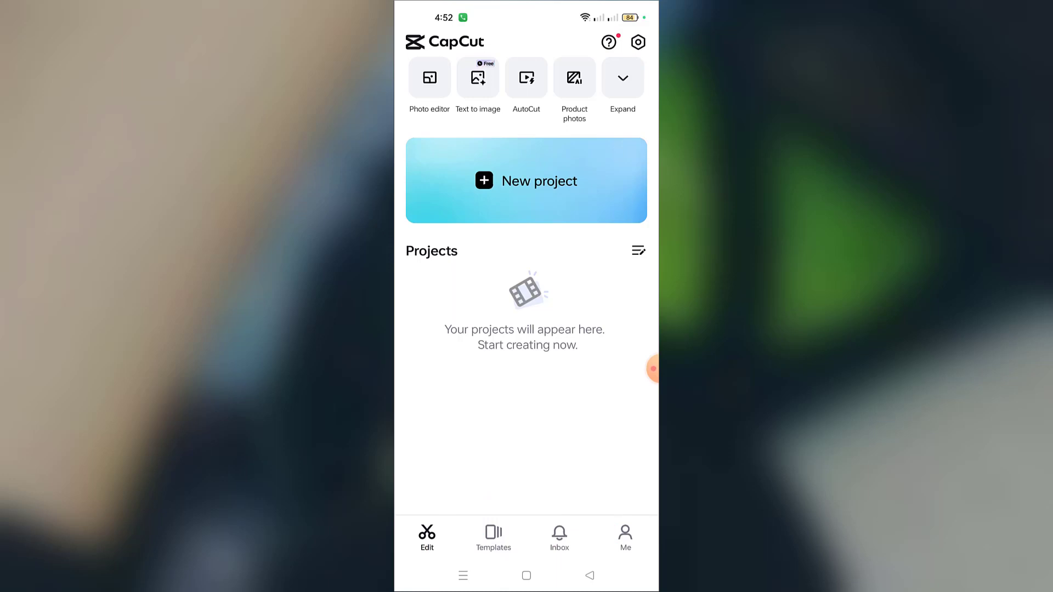
Step: Go to Templates, dismiss the Popular templates popup and scroll the For you feed
{"action": "left_click", "coordinate": [493, 537]}
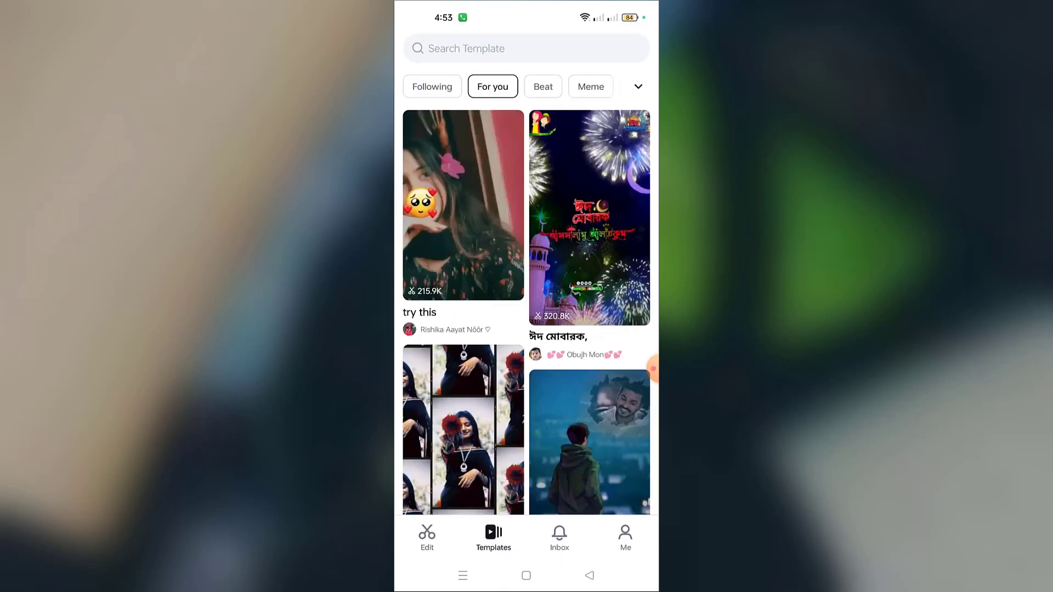
{"action": "left_click", "coordinate": [462, 205]}
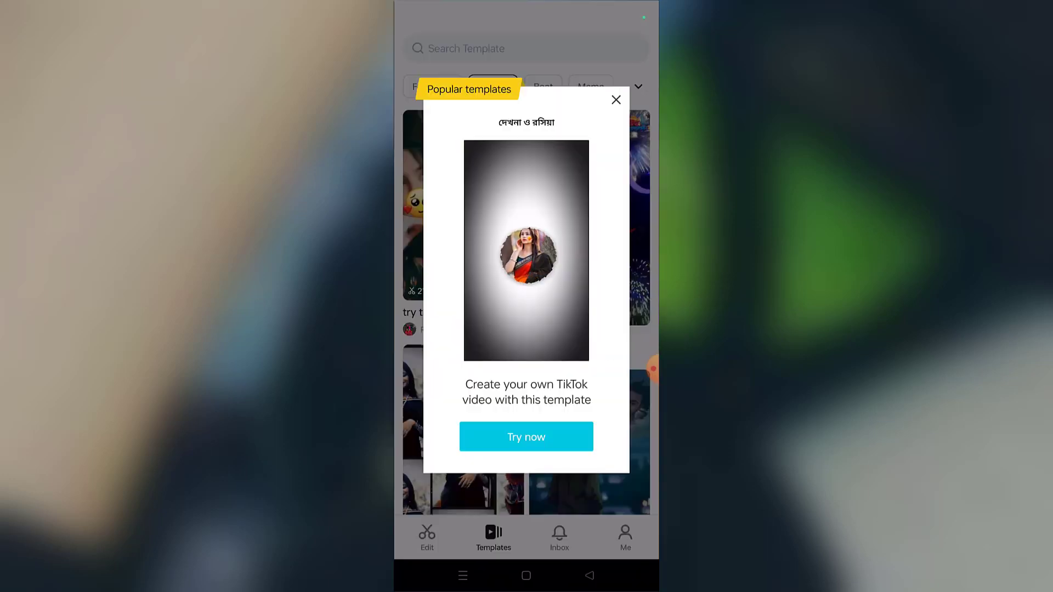
{"action": "left_click", "coordinate": [615, 100]}
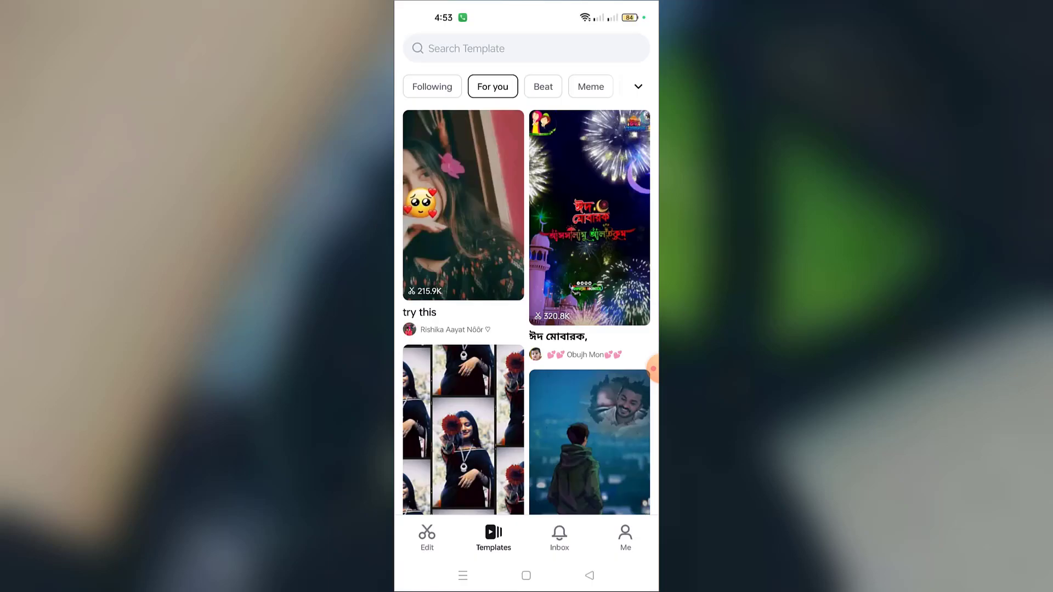
{"action": "scroll", "scroll_direction": "down", "scroll_amount": 3}
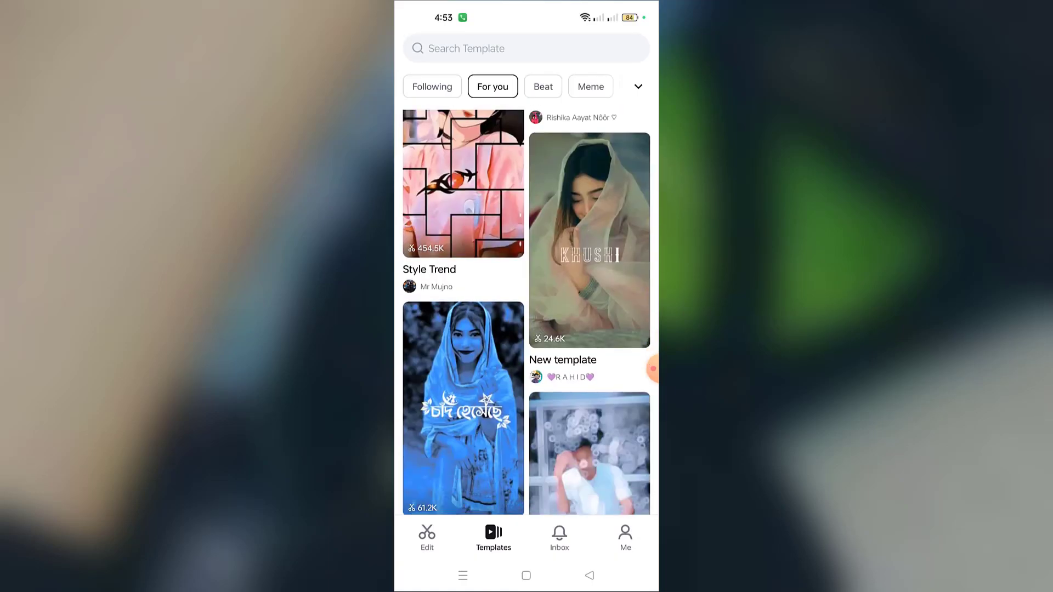
{"action": "scroll", "scroll_direction": "down", "scroll_amount": 3}
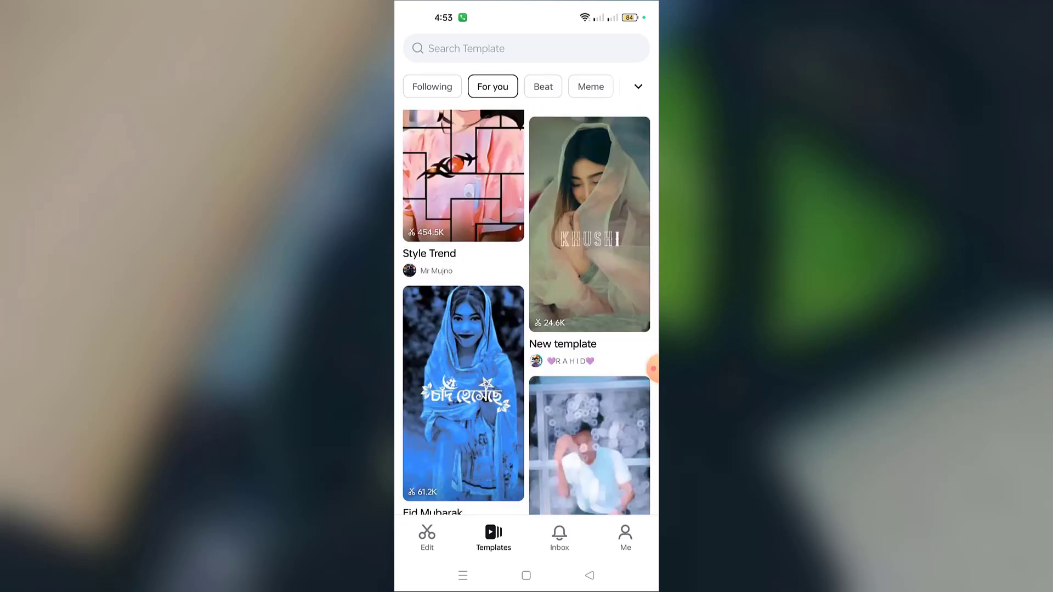
{"action": "scroll", "scroll_direction": "down", "scroll_amount": 3}
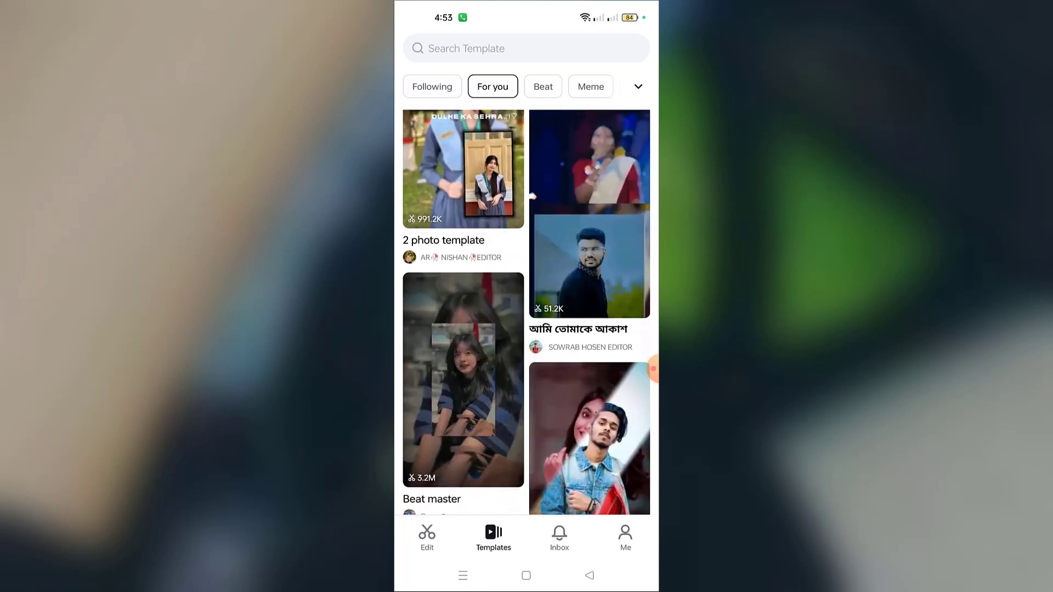
{"action": "scroll", "scroll_direction": "down", "scroll_amount": 3}
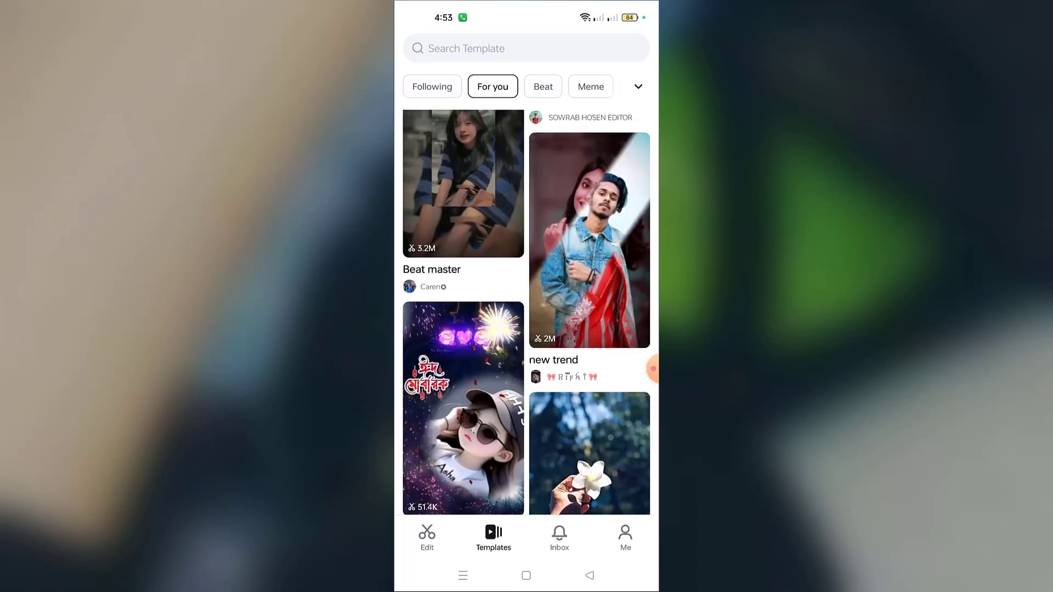
Step: Scroll further down the feed and switch to the Beat template category
{"action": "scroll", "scroll_direction": "down", "scroll_amount": 3}
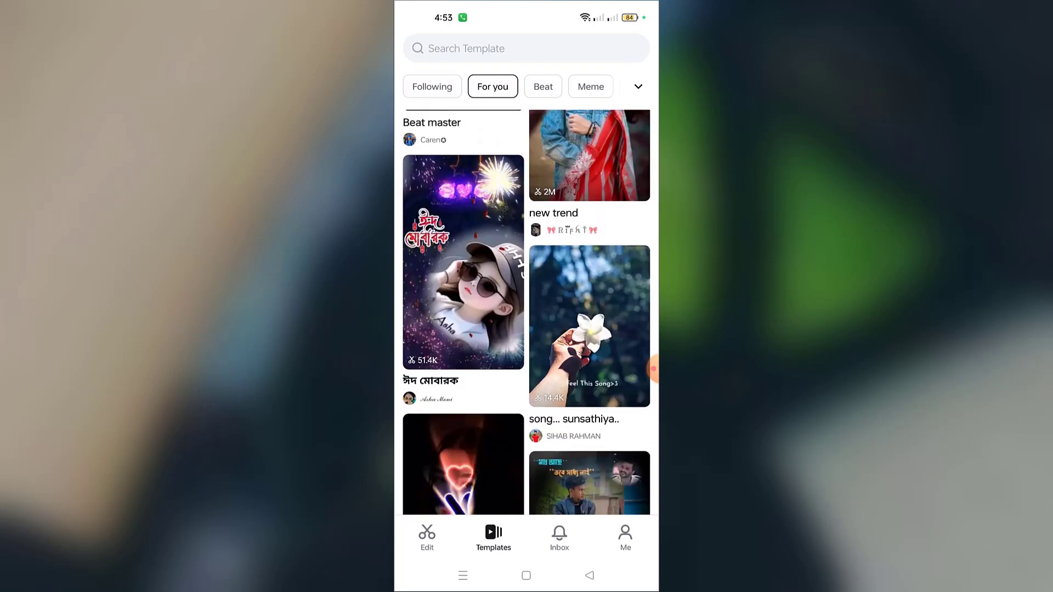
{"action": "scroll", "scroll_direction": "down", "scroll_amount": 3}
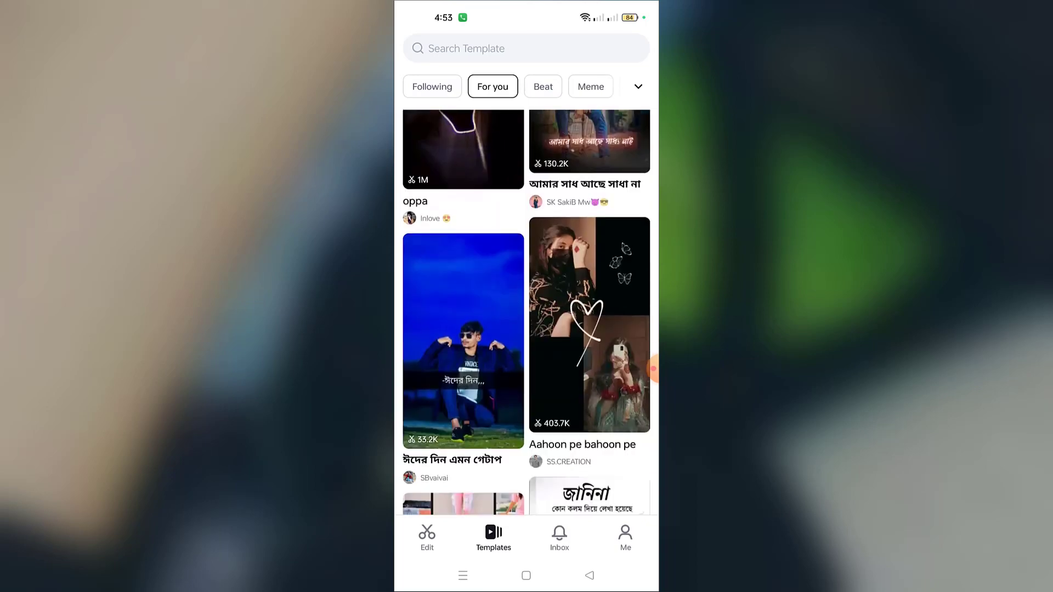
{"action": "scroll", "scroll_direction": "down", "scroll_amount": 3}
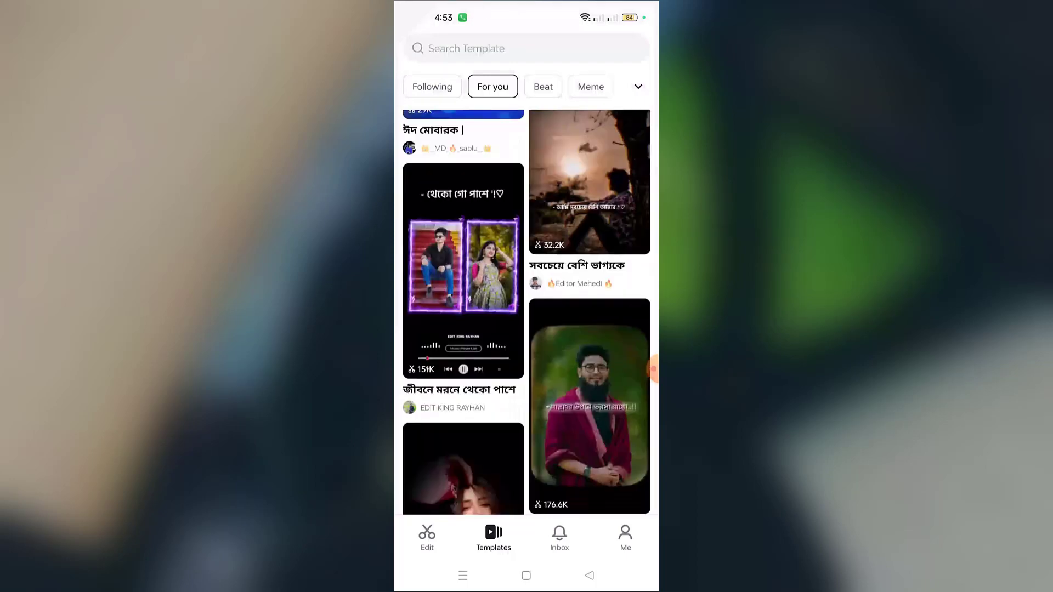
{"action": "left_click", "coordinate": [542, 86]}
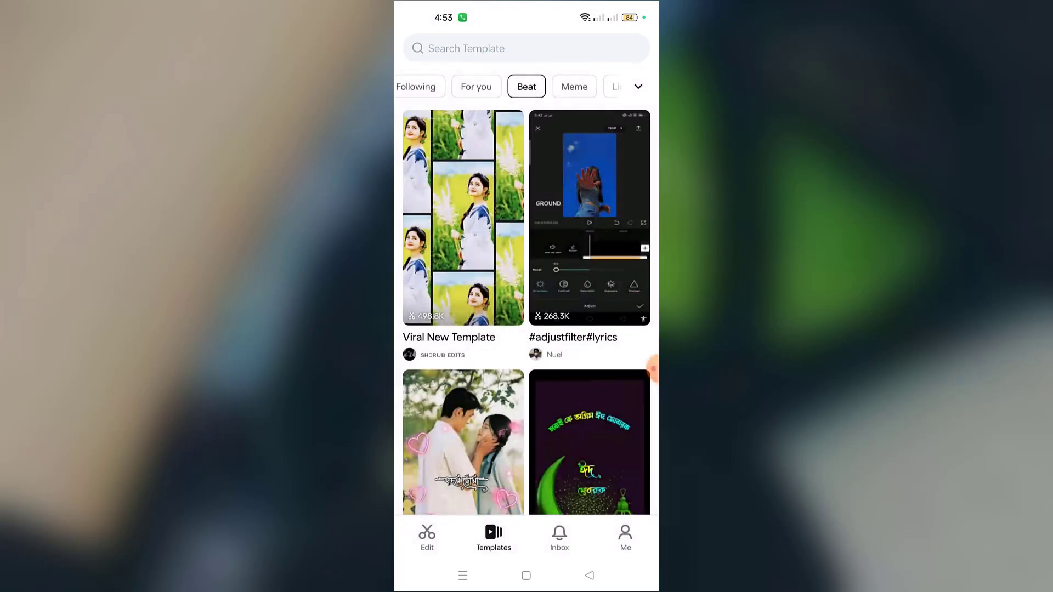
Step: Return to the Edit home, look through the Settings list and close it
{"action": "left_click", "coordinate": [426, 538]}
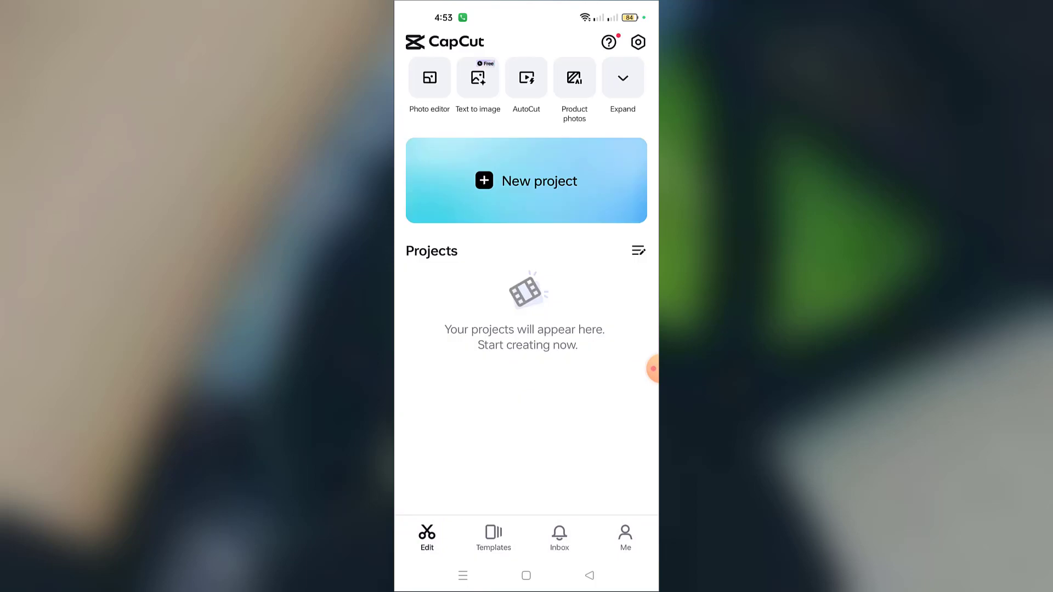
{"action": "left_click", "coordinate": [637, 42]}
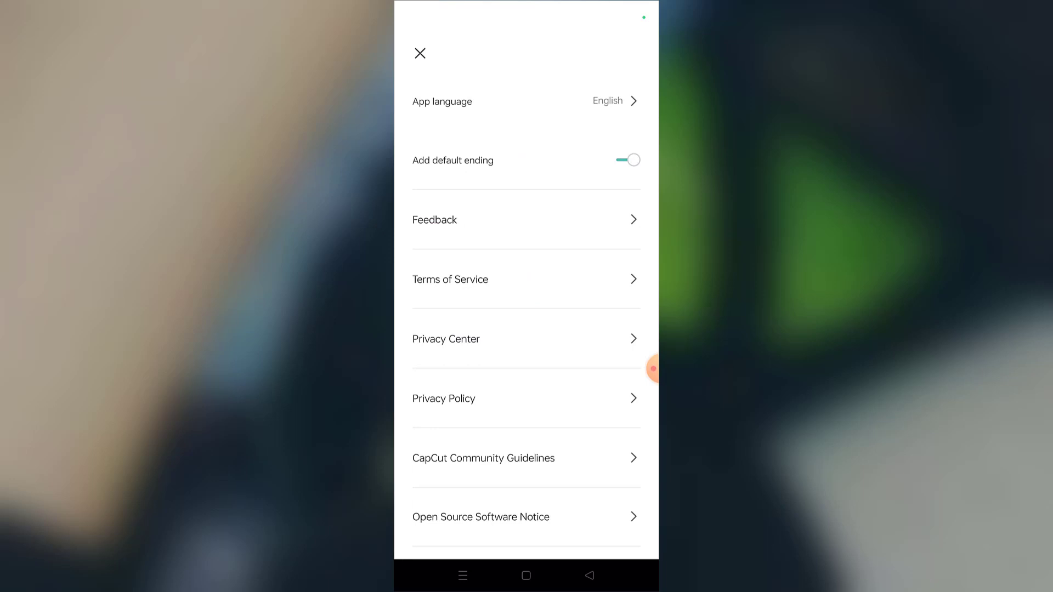
{"action": "scroll", "scroll_direction": "down", "scroll_amount": 3}
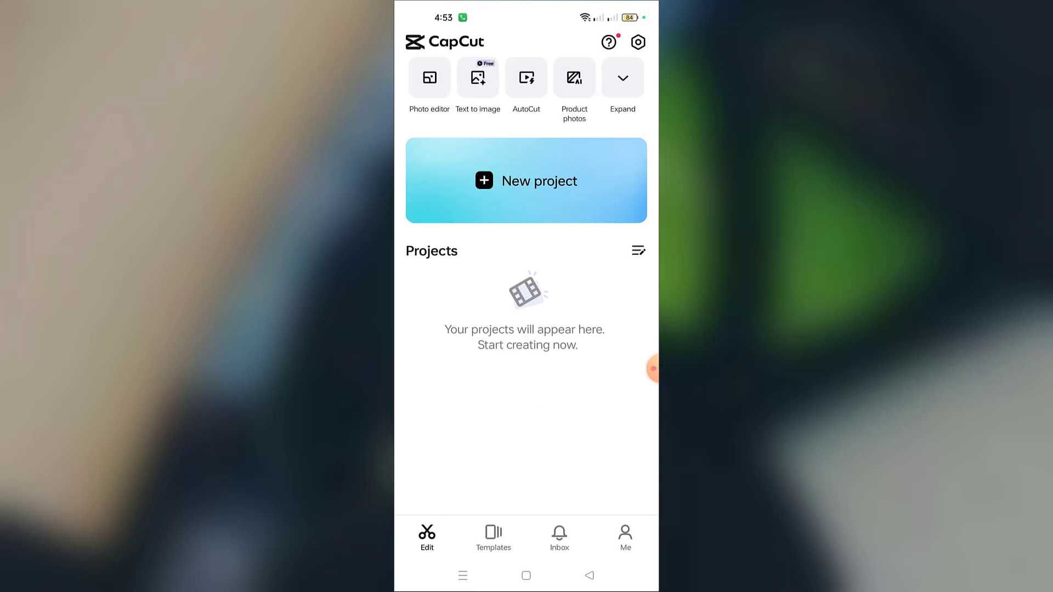
{"action": "left_click", "coordinate": [651, 369]}
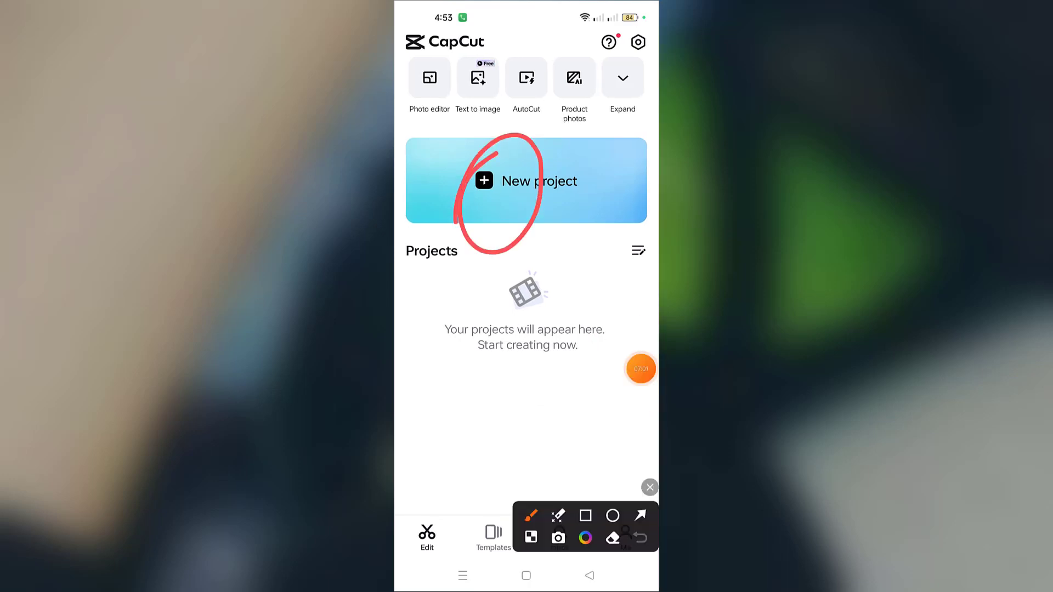
Step: Start a New project and allow photo and video access so the media picker opens
{"action": "left_click", "coordinate": [648, 487]}
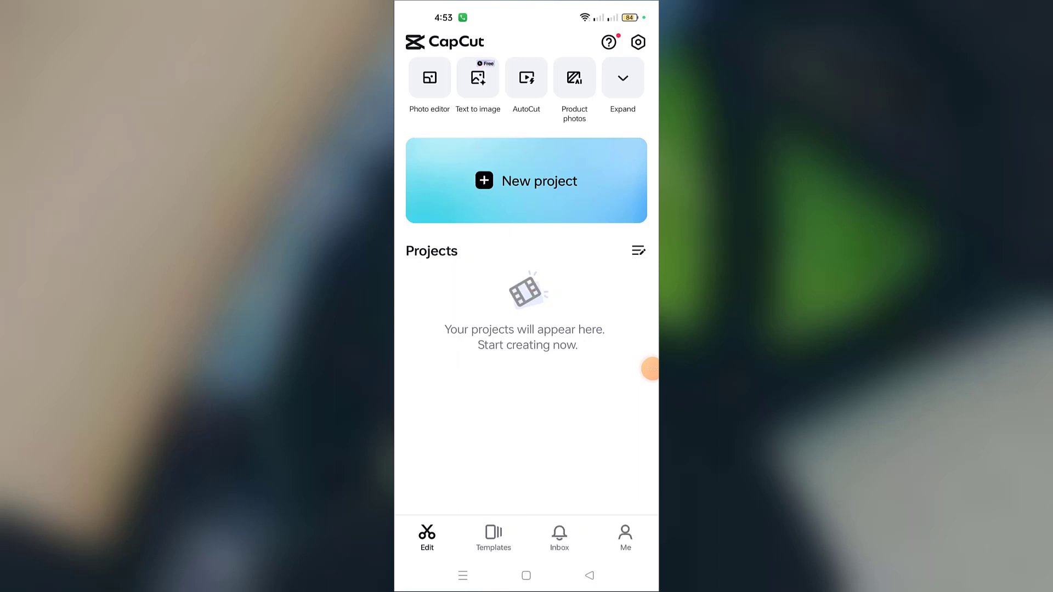
{"action": "left_click", "coordinate": [621, 77]}
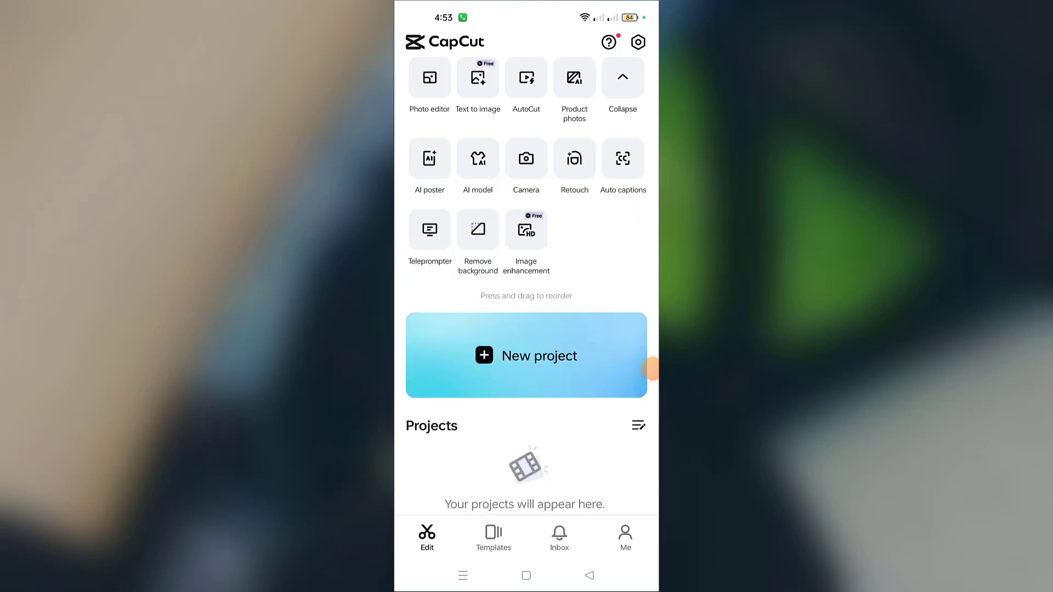
{"action": "left_click", "coordinate": [525, 356]}
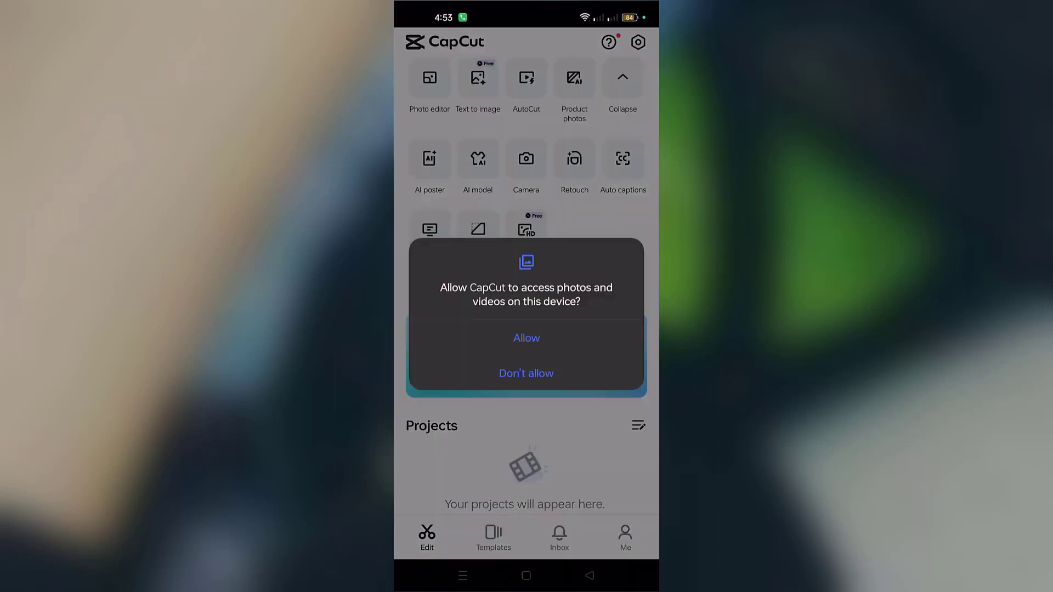
{"action": "left_click", "coordinate": [525, 337]}
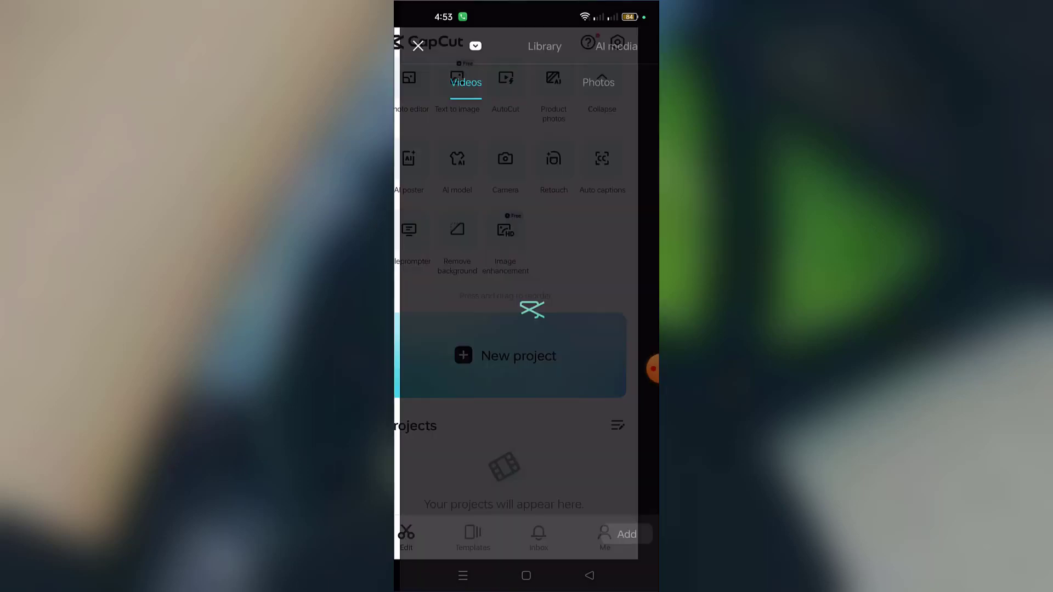